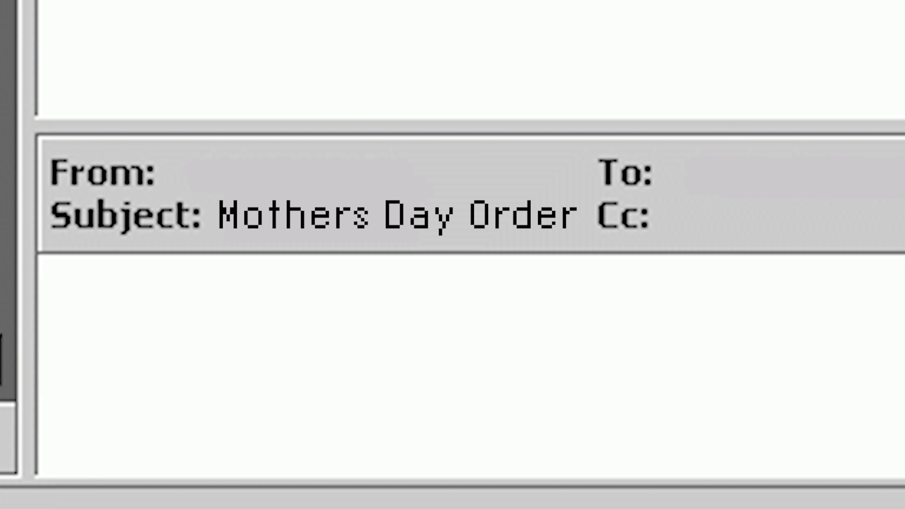
Show the 'Important! Read!' variant, then let the stacked 'File not found' SYSTEM ERROR dialogs appear.
{"action": "type", "text": "Important! Read!"}
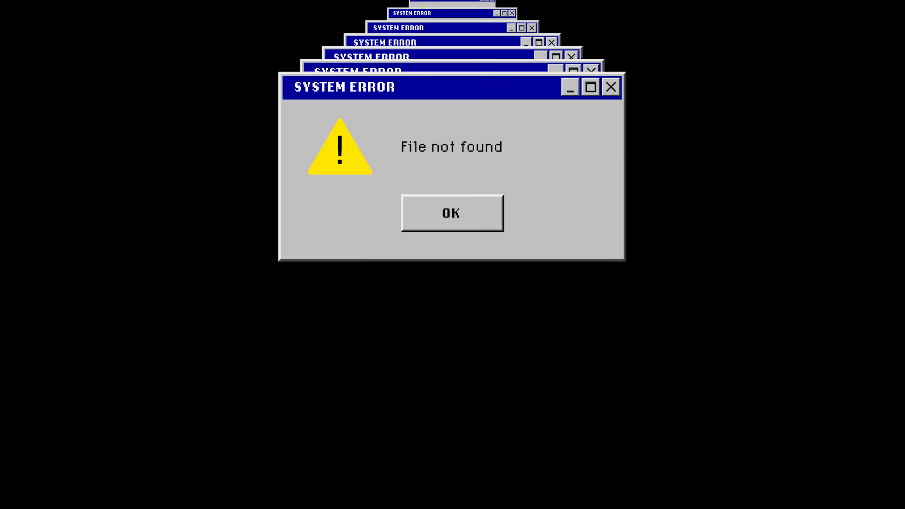
{"action": "left_click", "coordinate": [451, 214]}
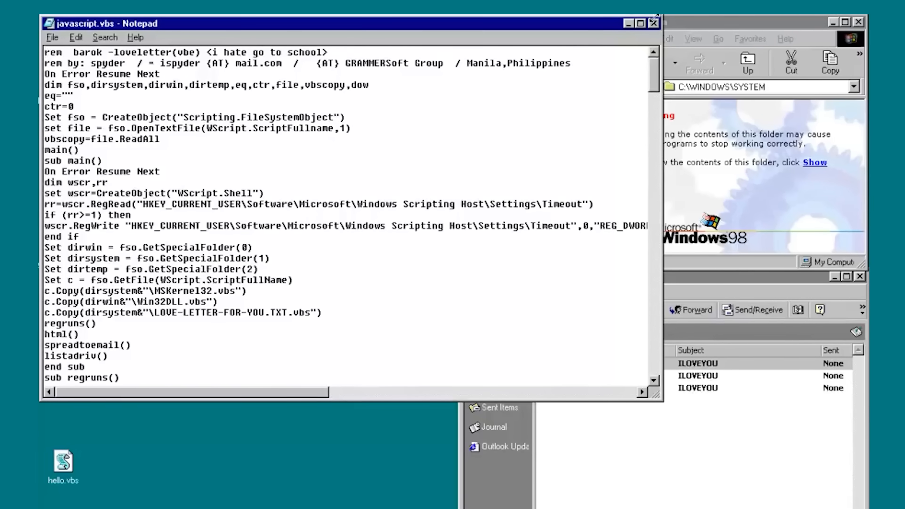